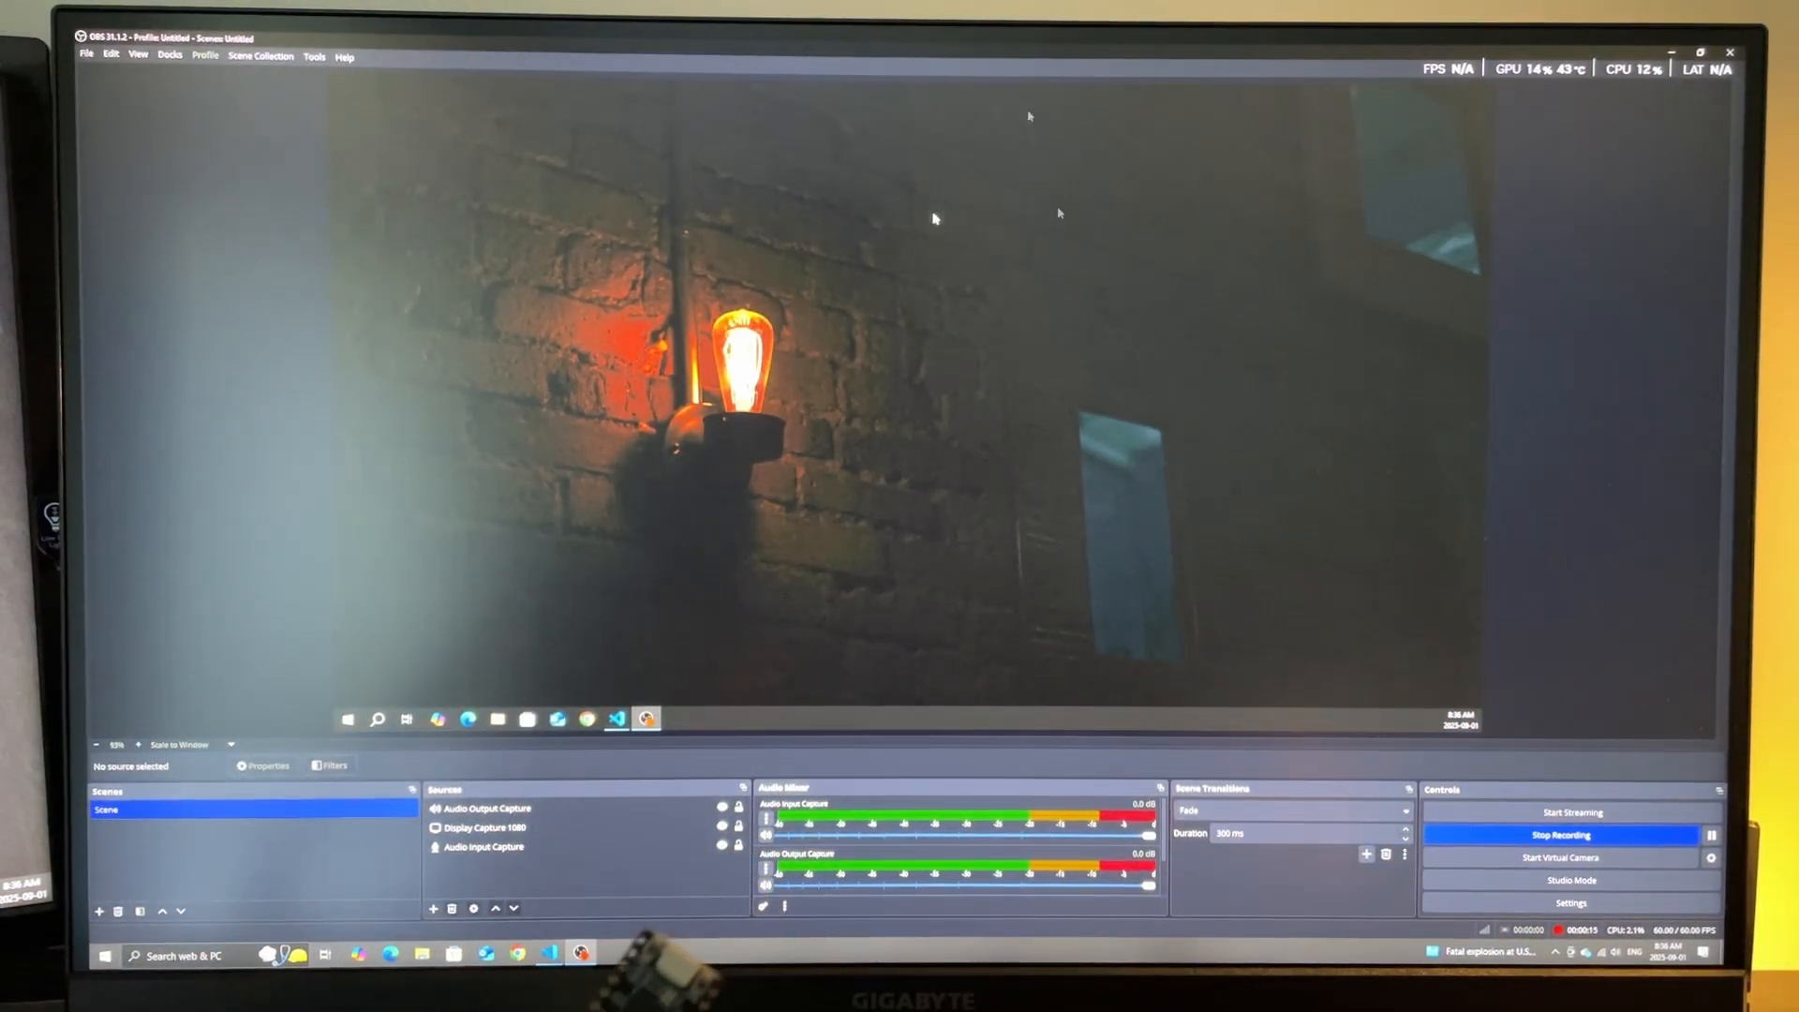
mouse_move(829, 159)
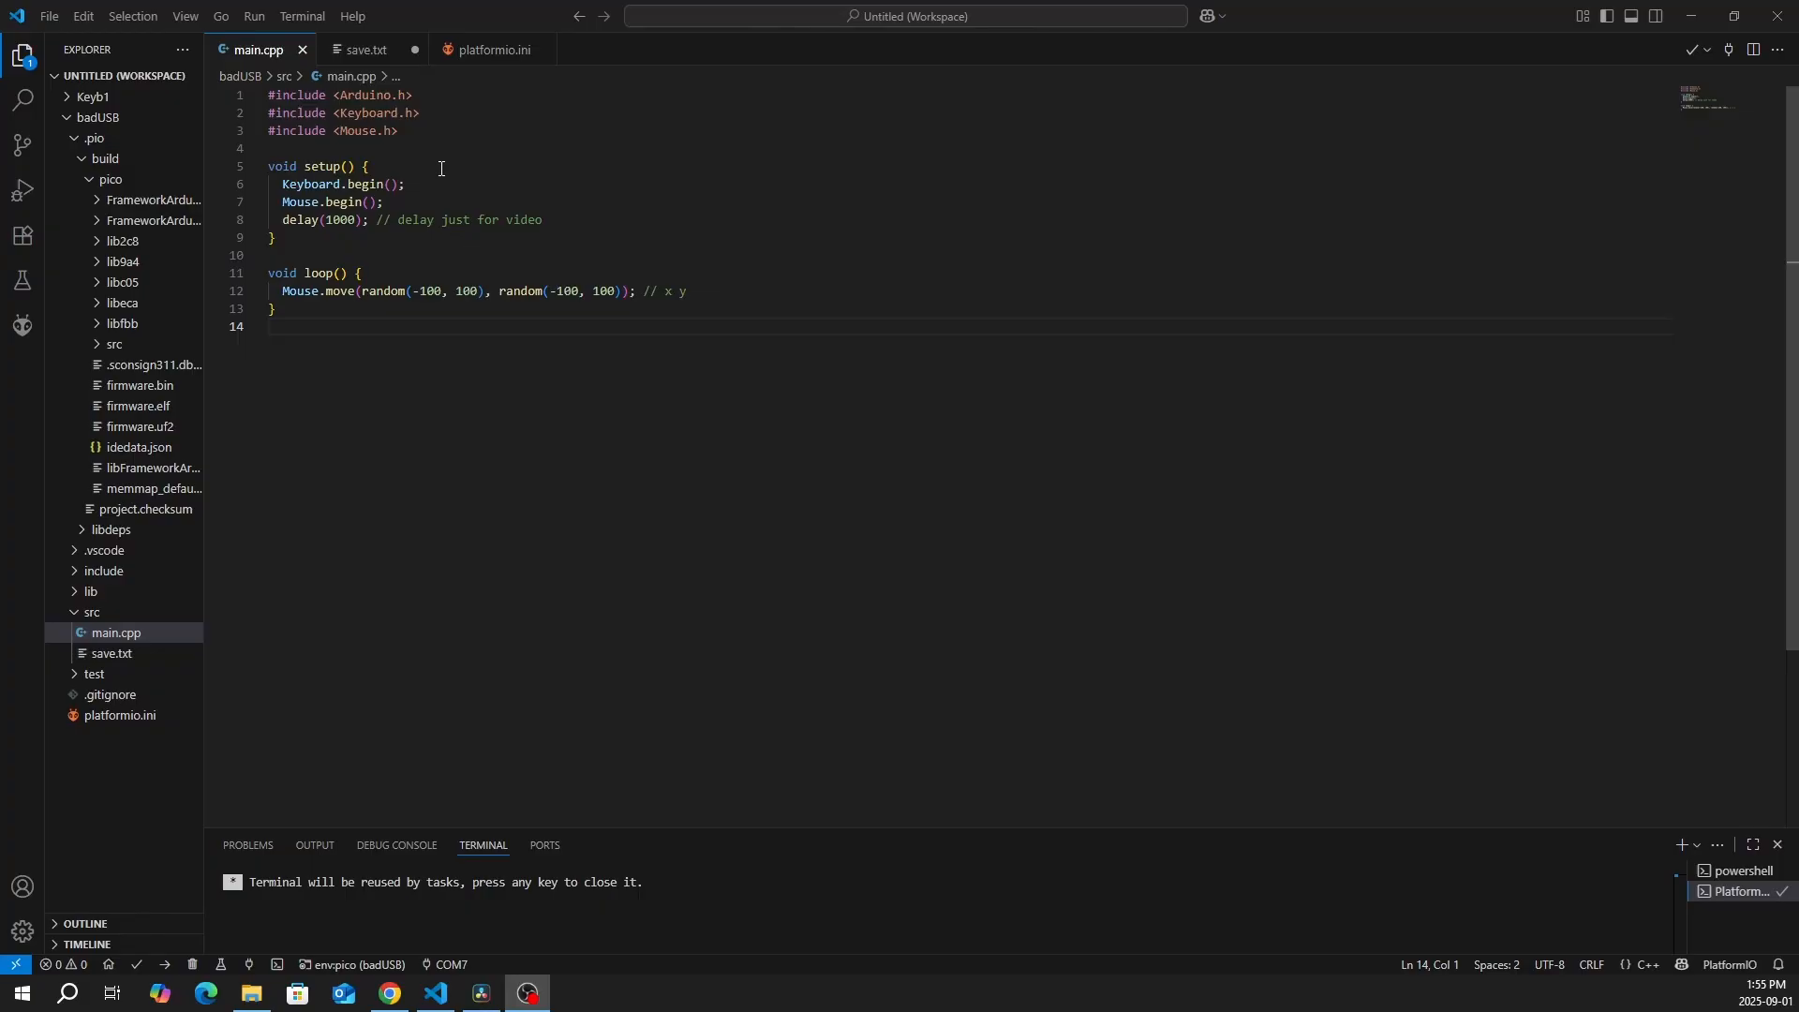
mouse_move(404, 163)
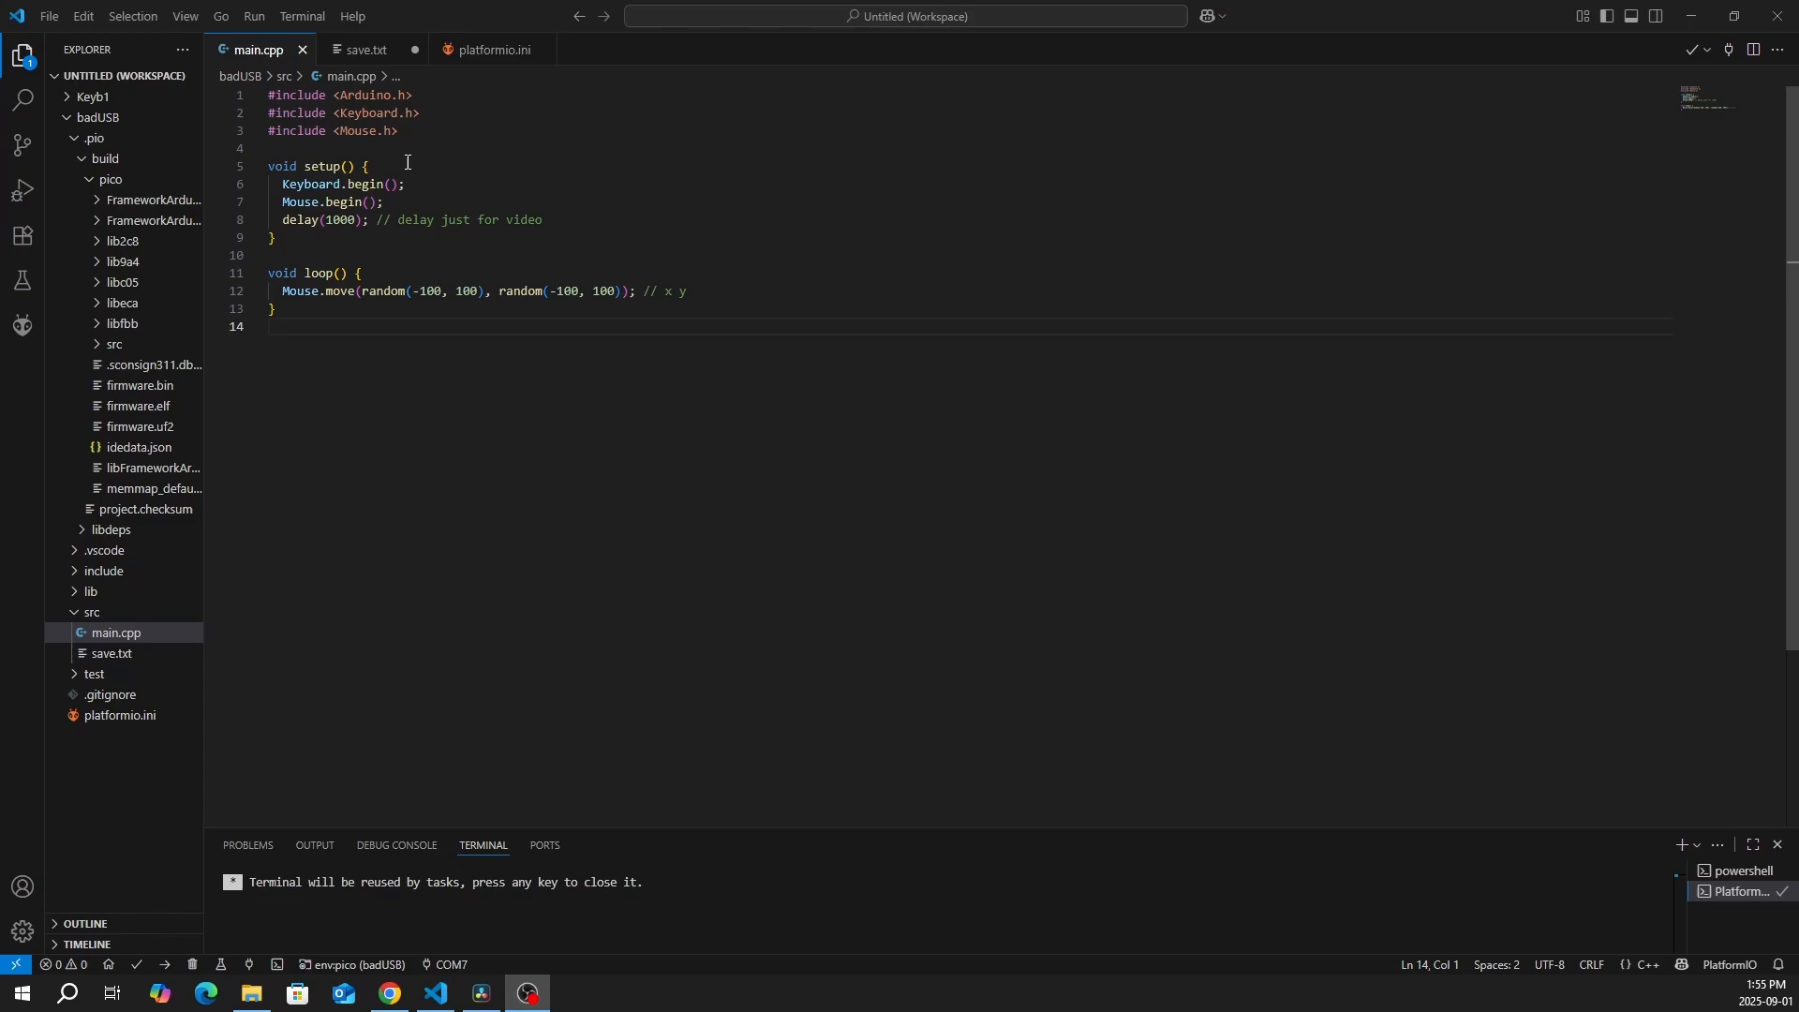
mouse_move(427, 213)
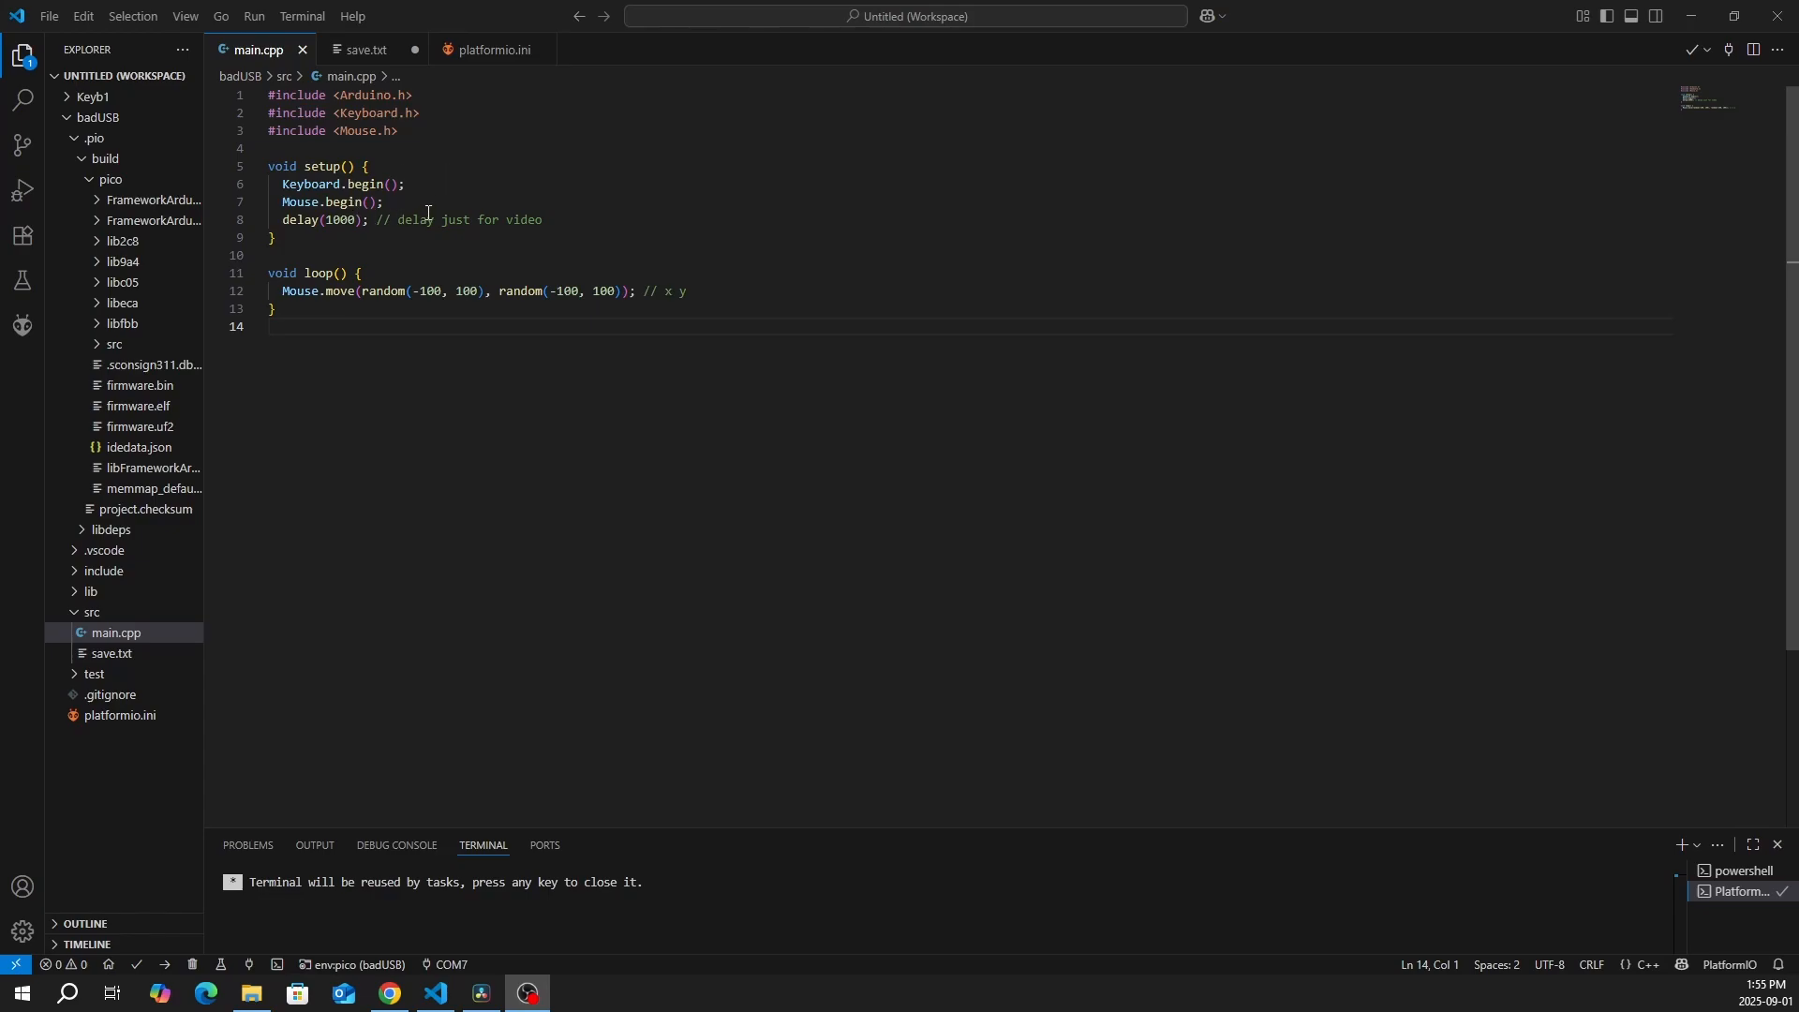
mouse_move(395, 170)
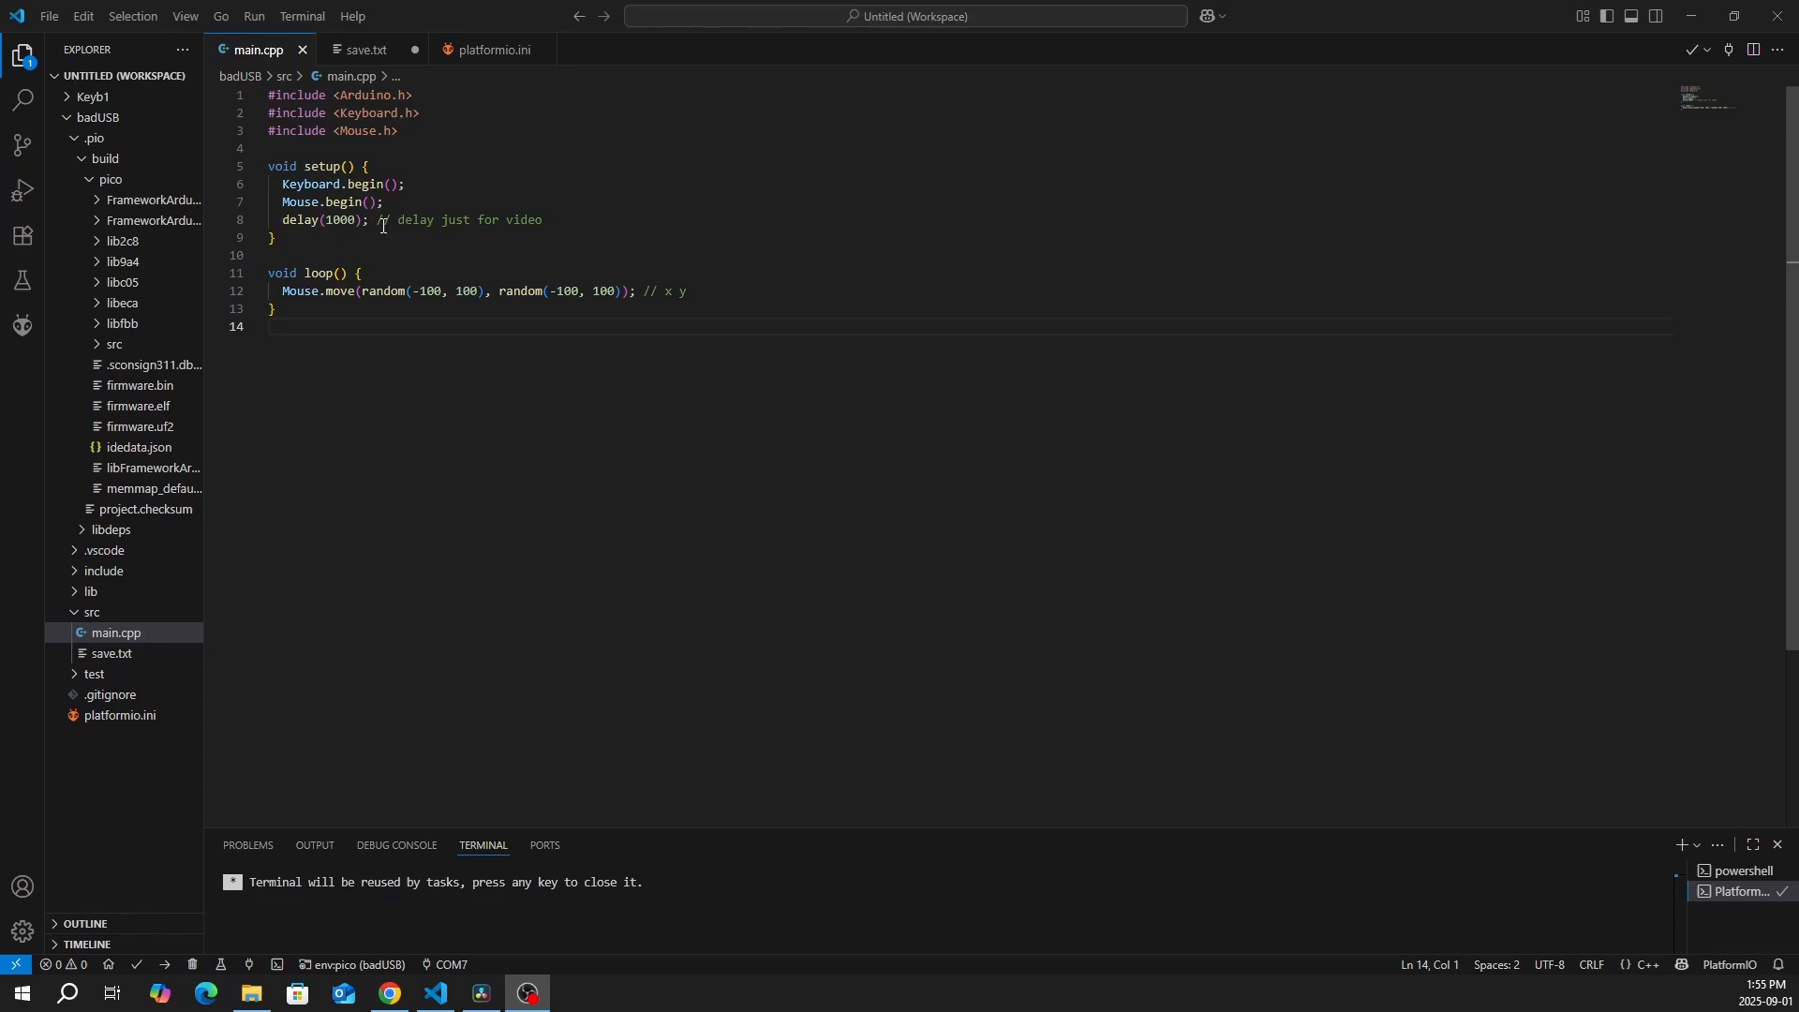
mouse_move(564, 255)
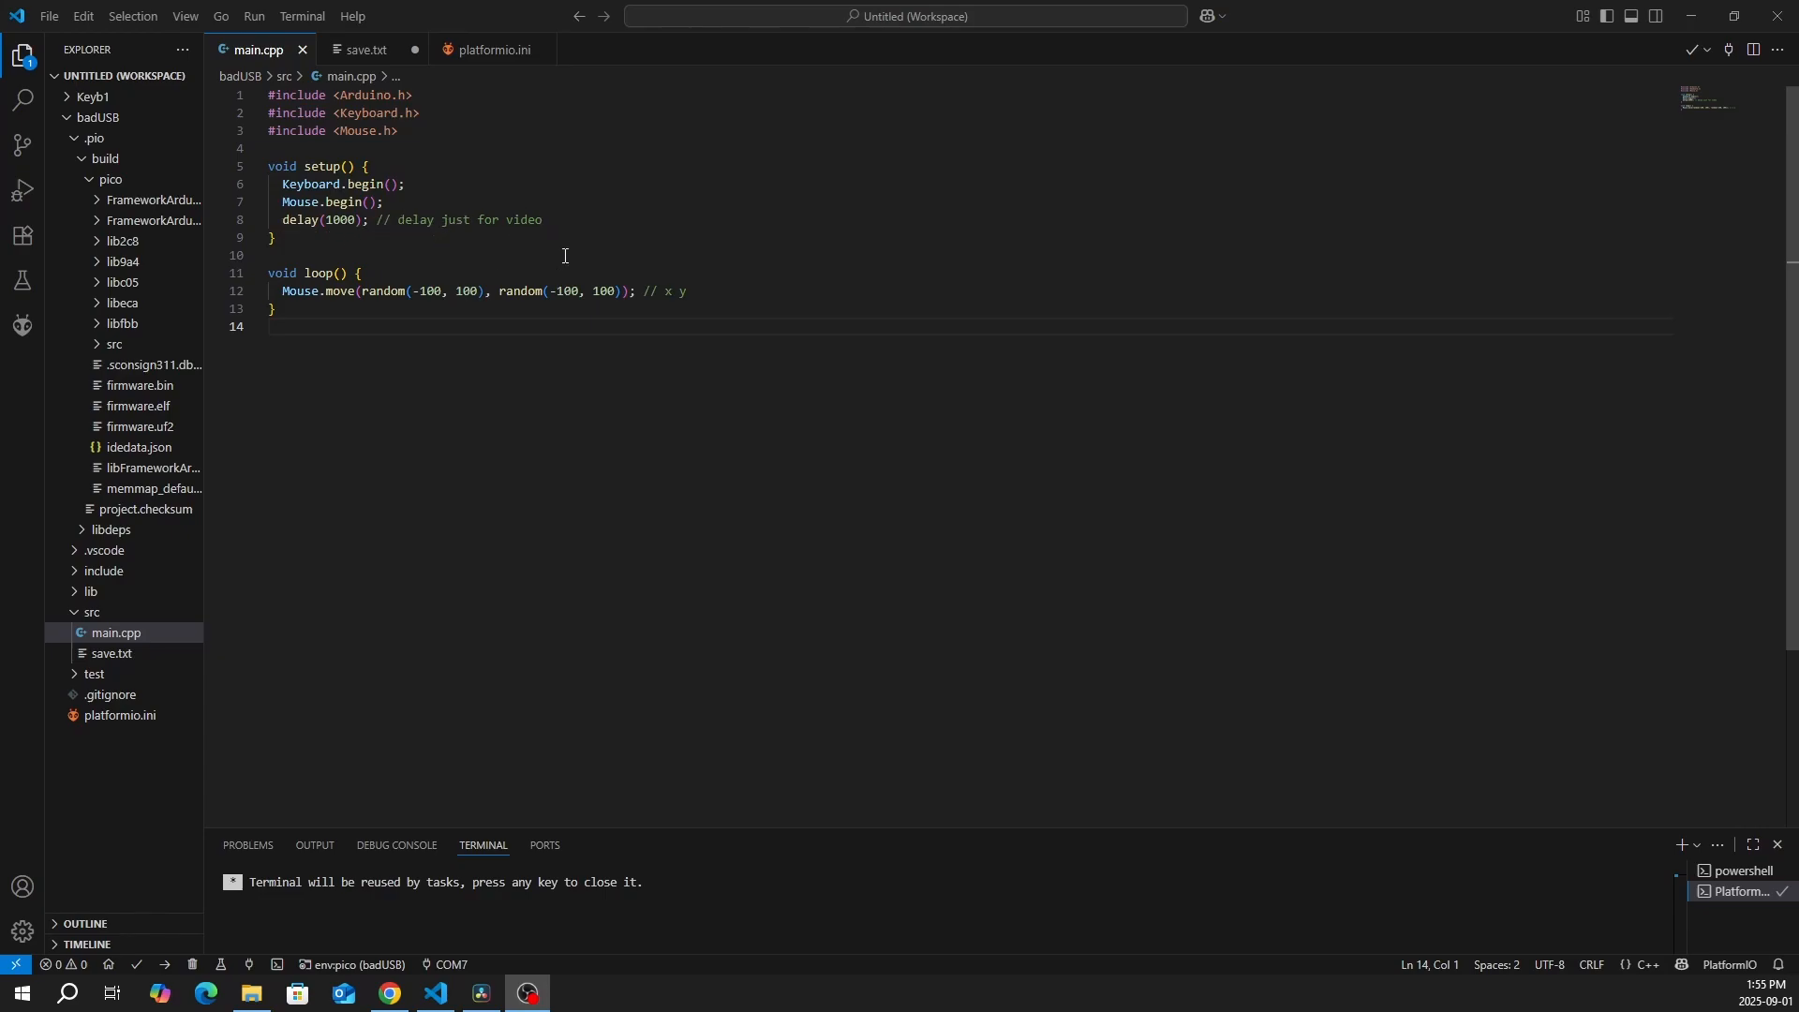
mouse_move(337, 290)
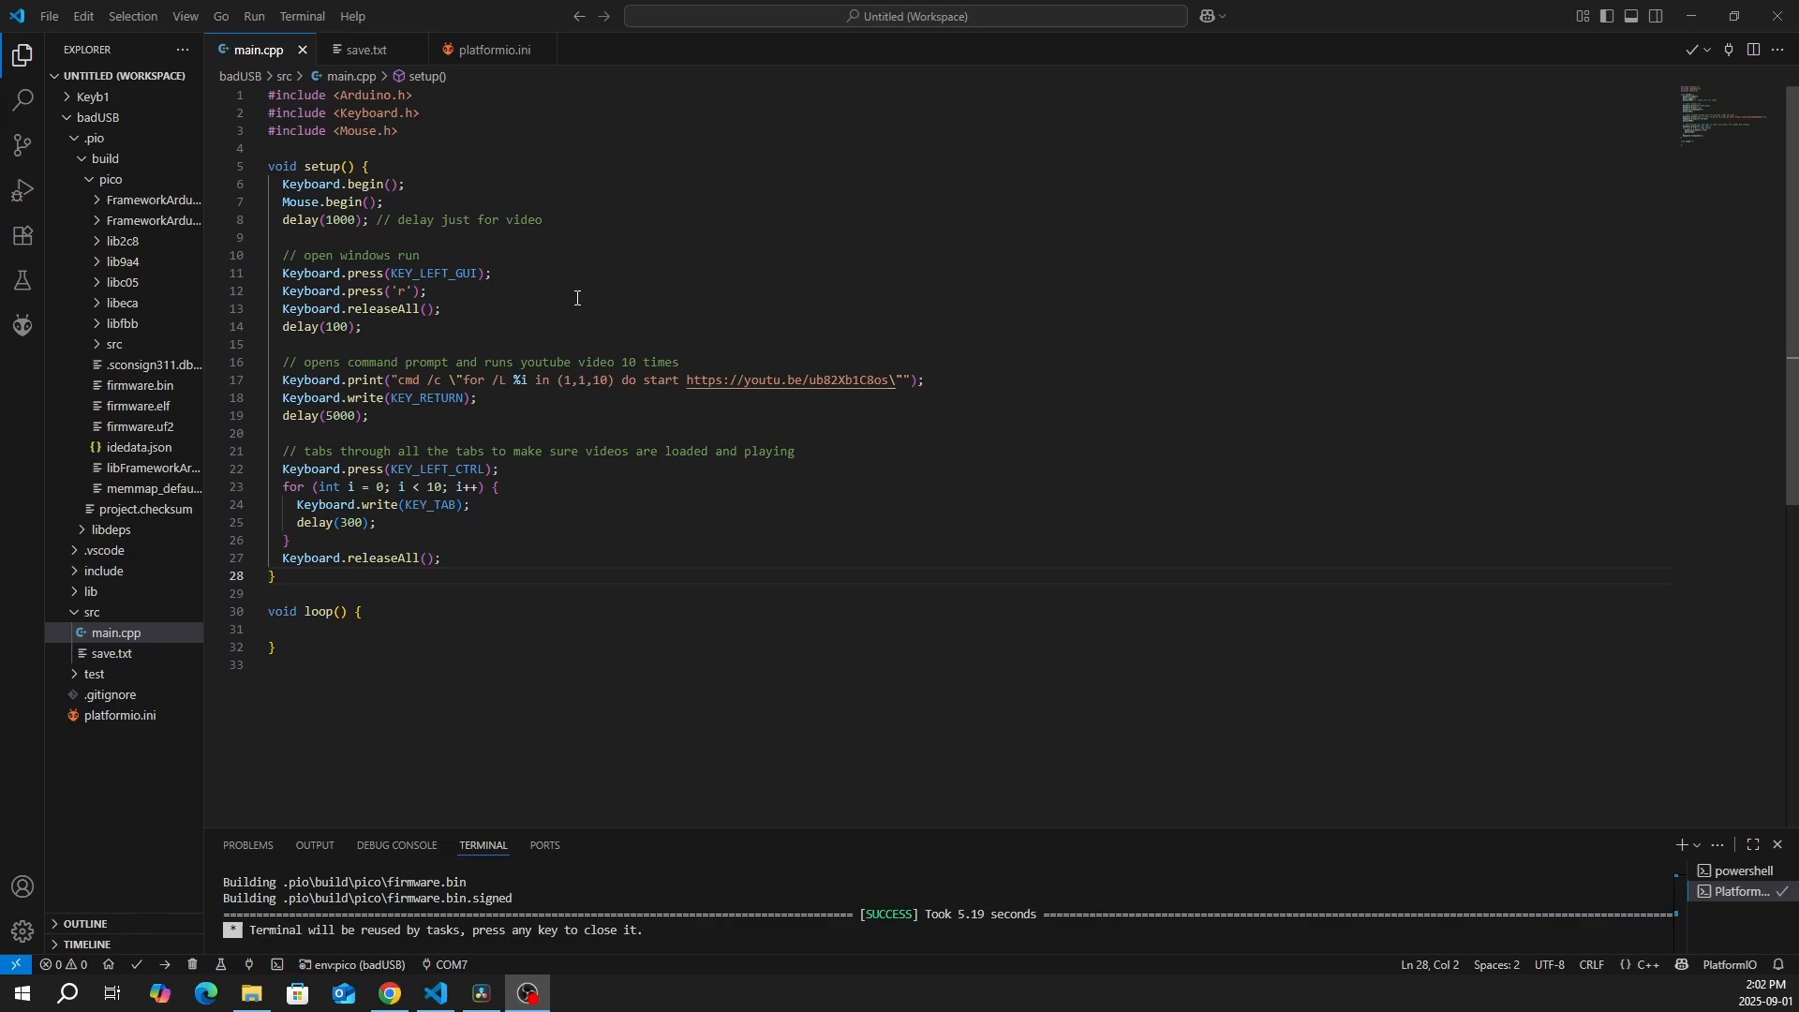
mouse_move(481, 255)
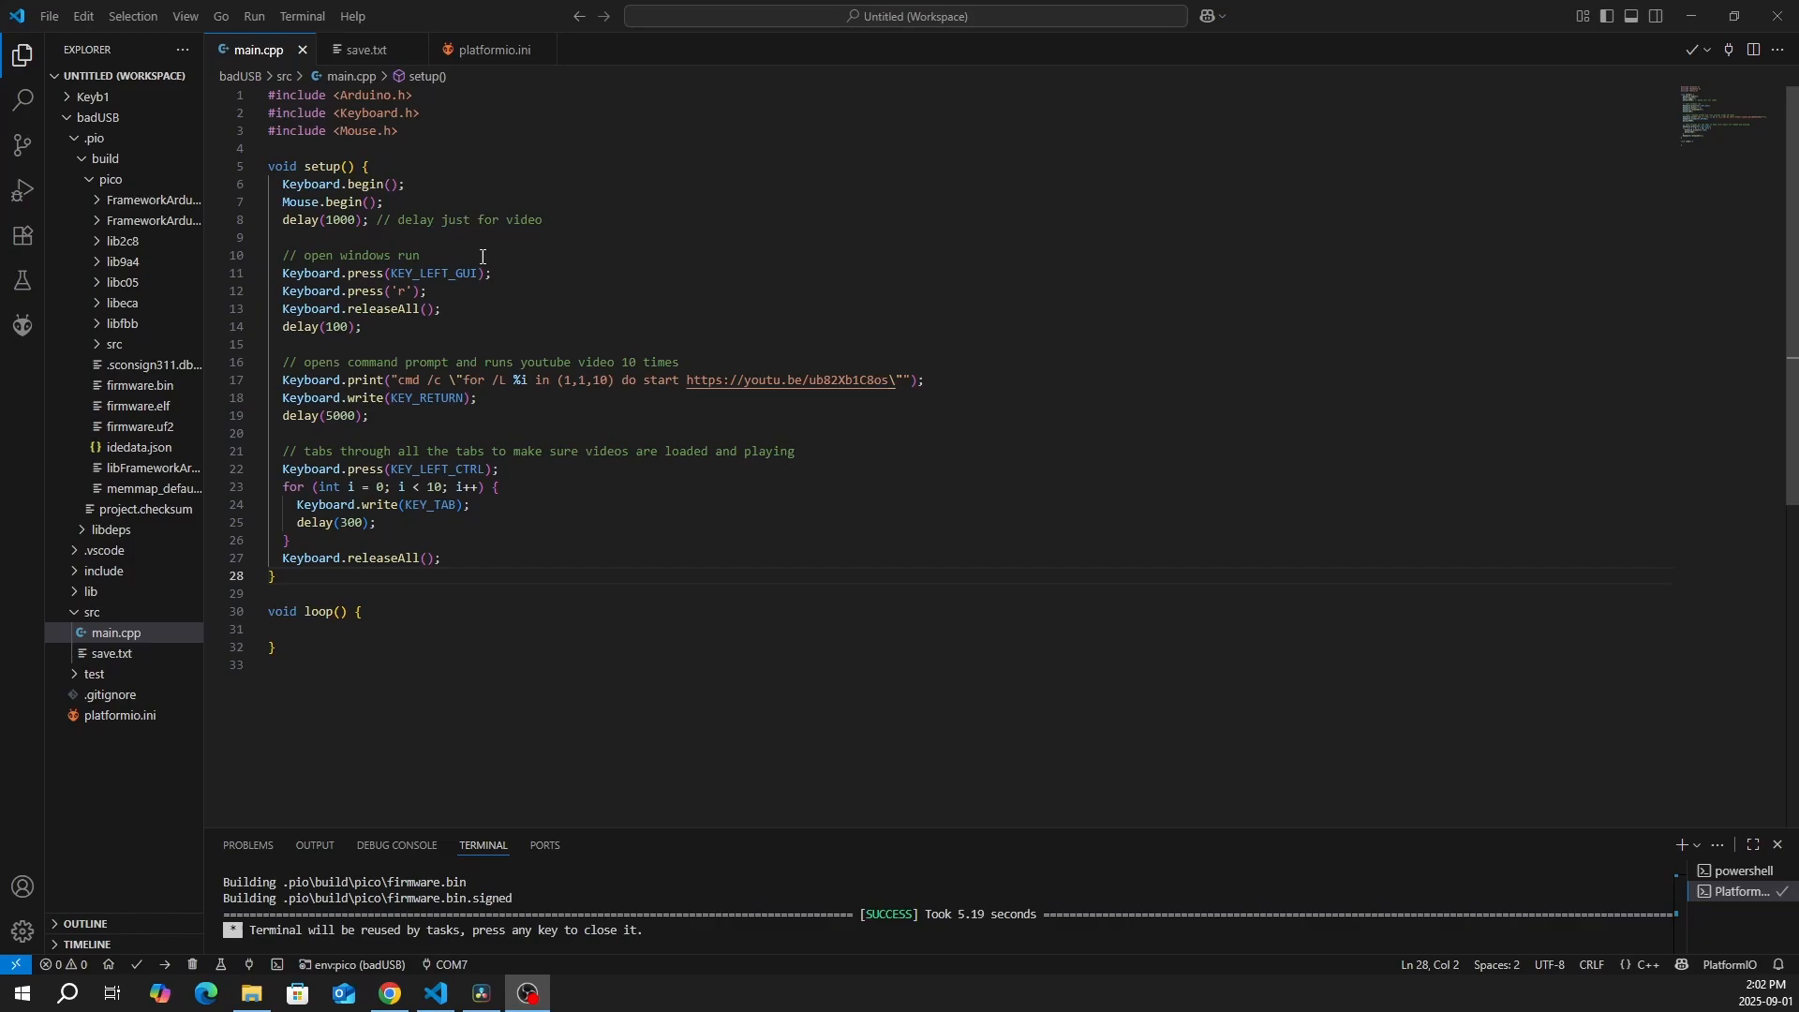
mouse_move(514, 285)
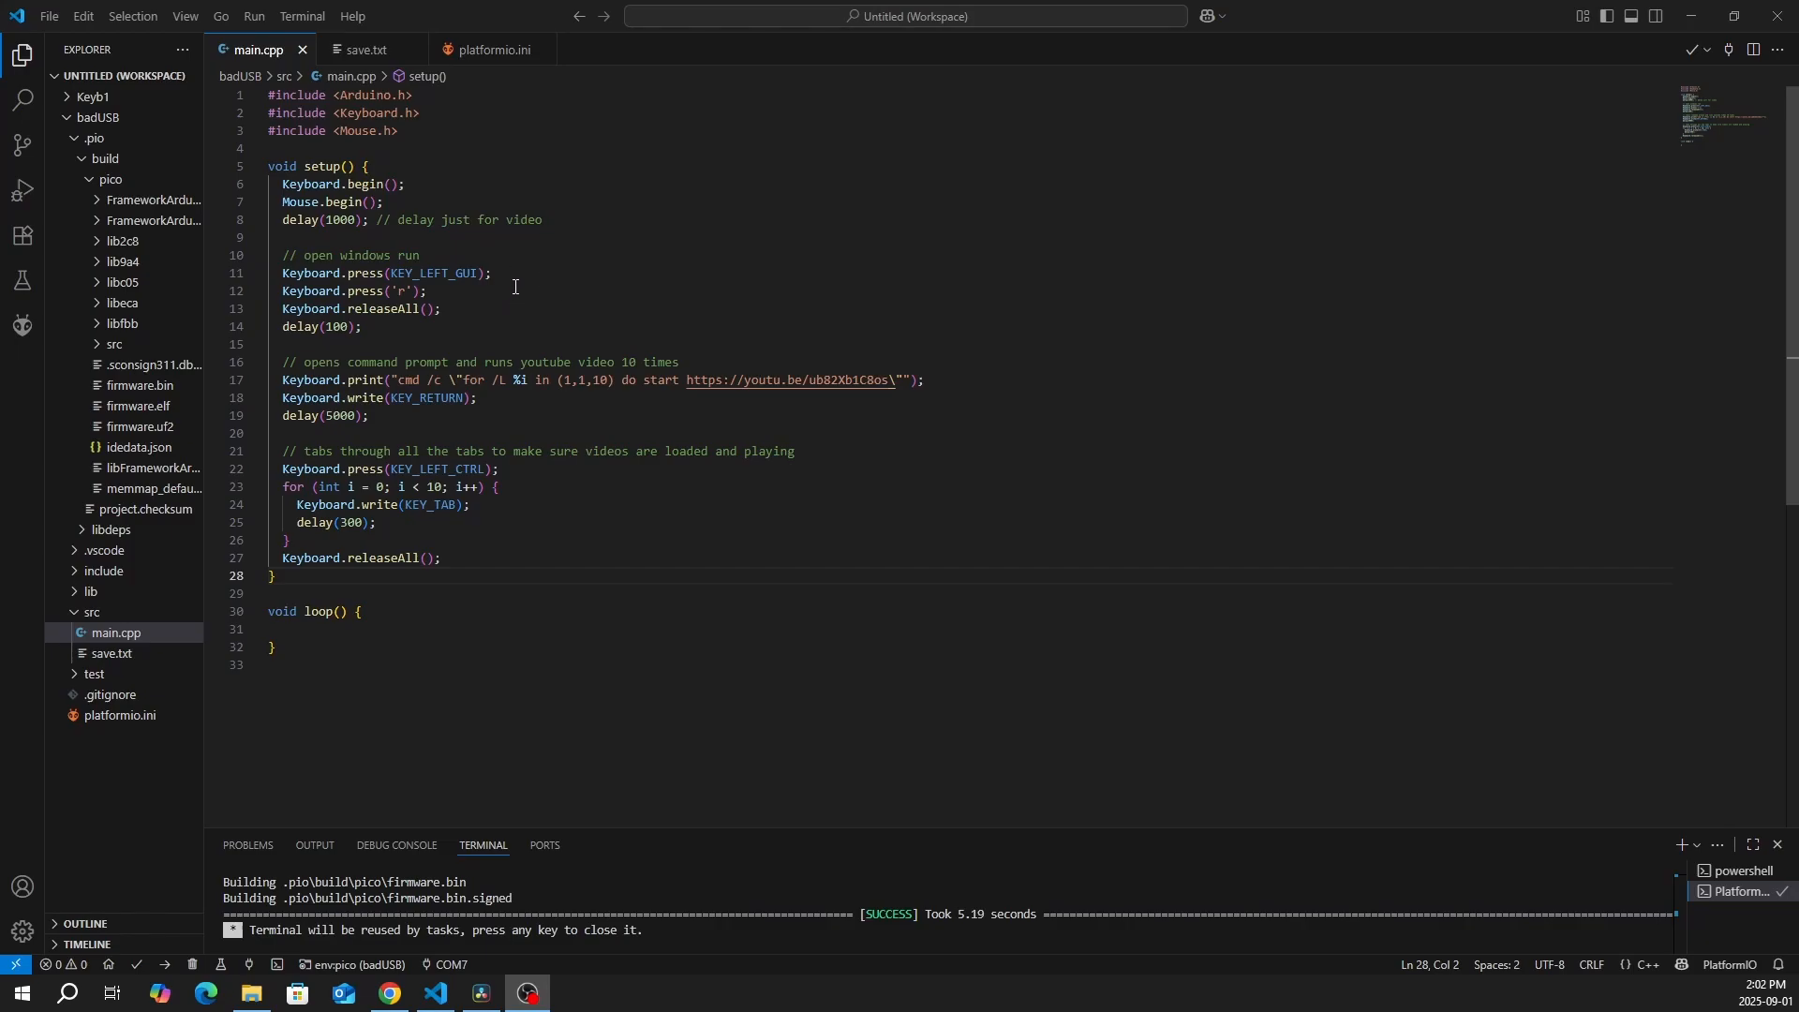
mouse_move(962, 383)
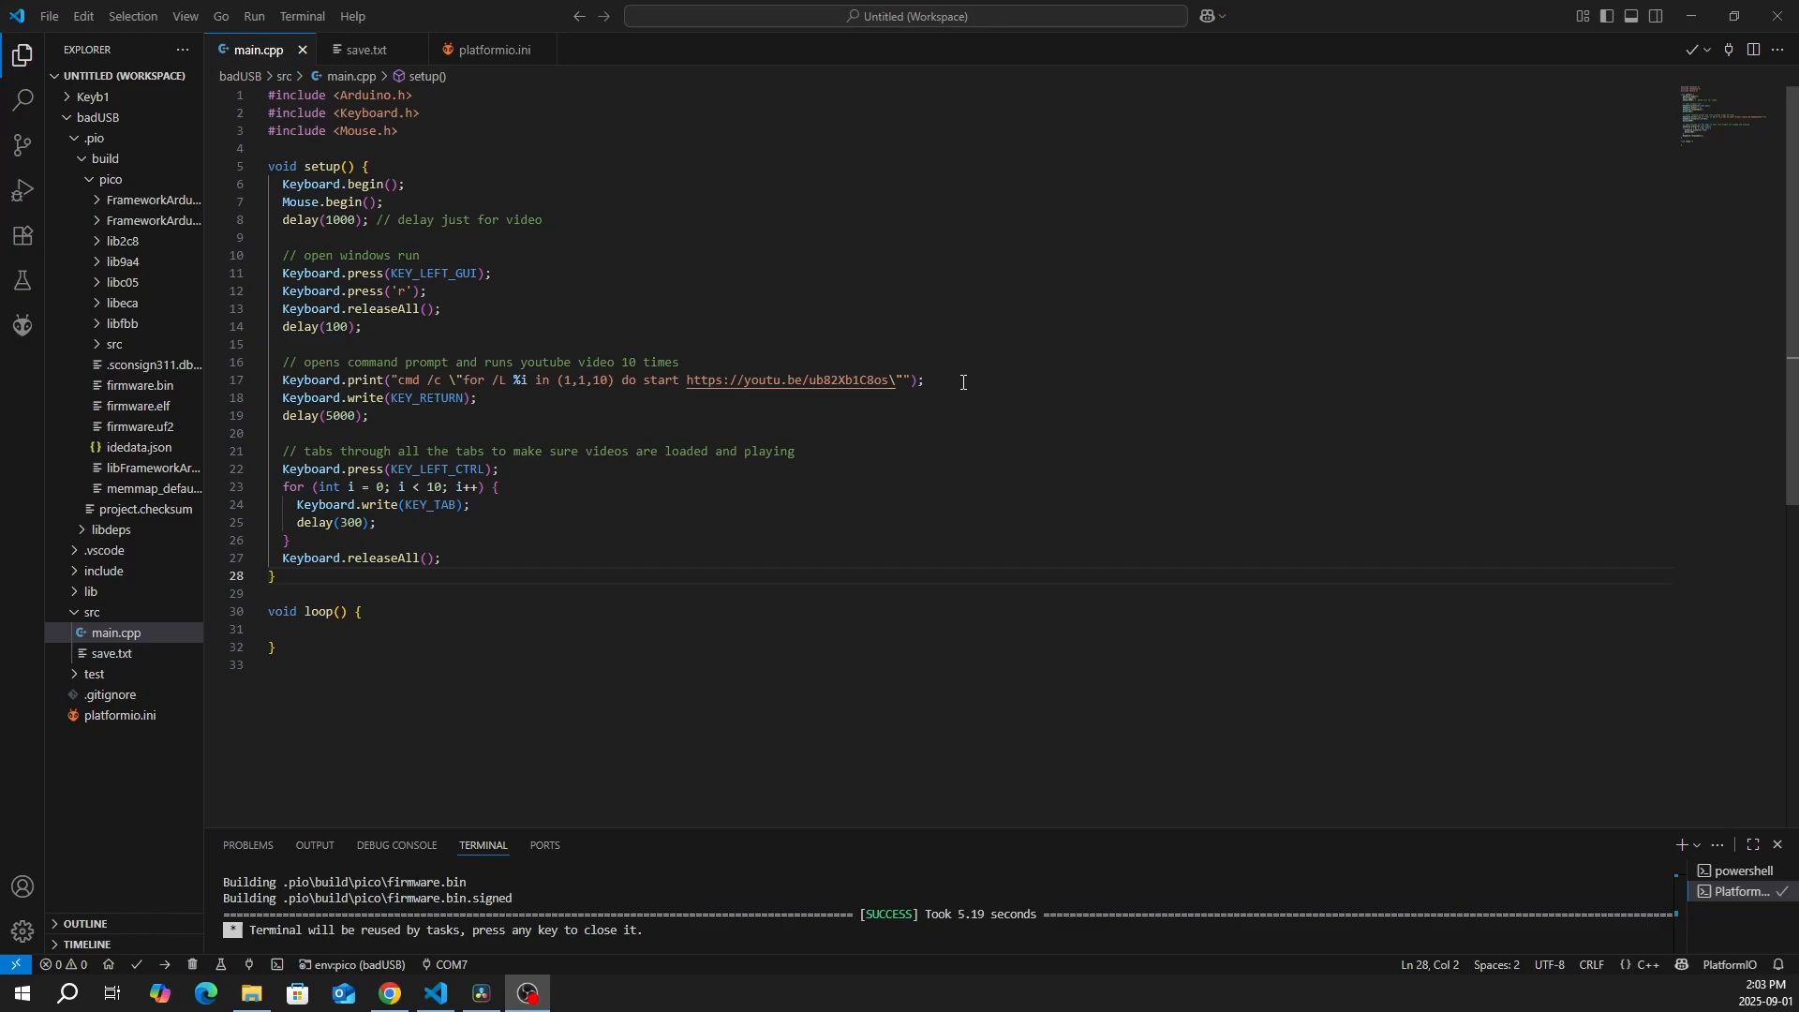
mouse_move(593, 464)
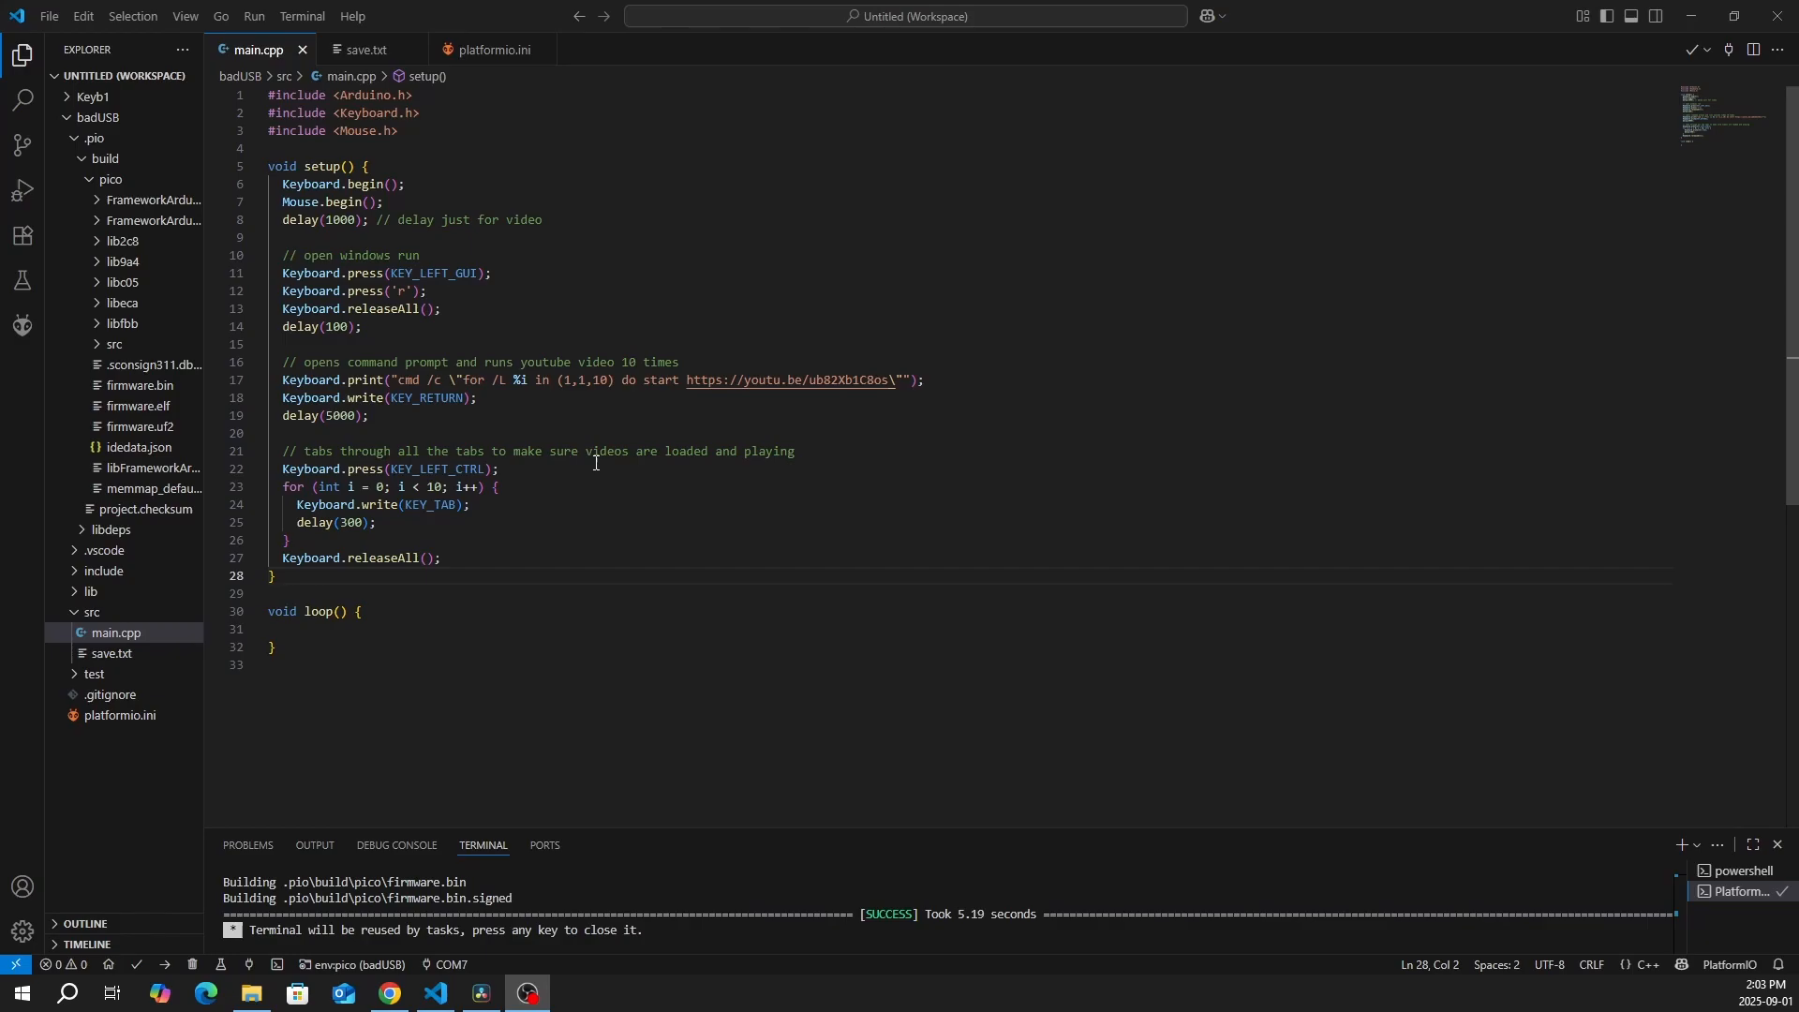
mouse_move(719, 460)
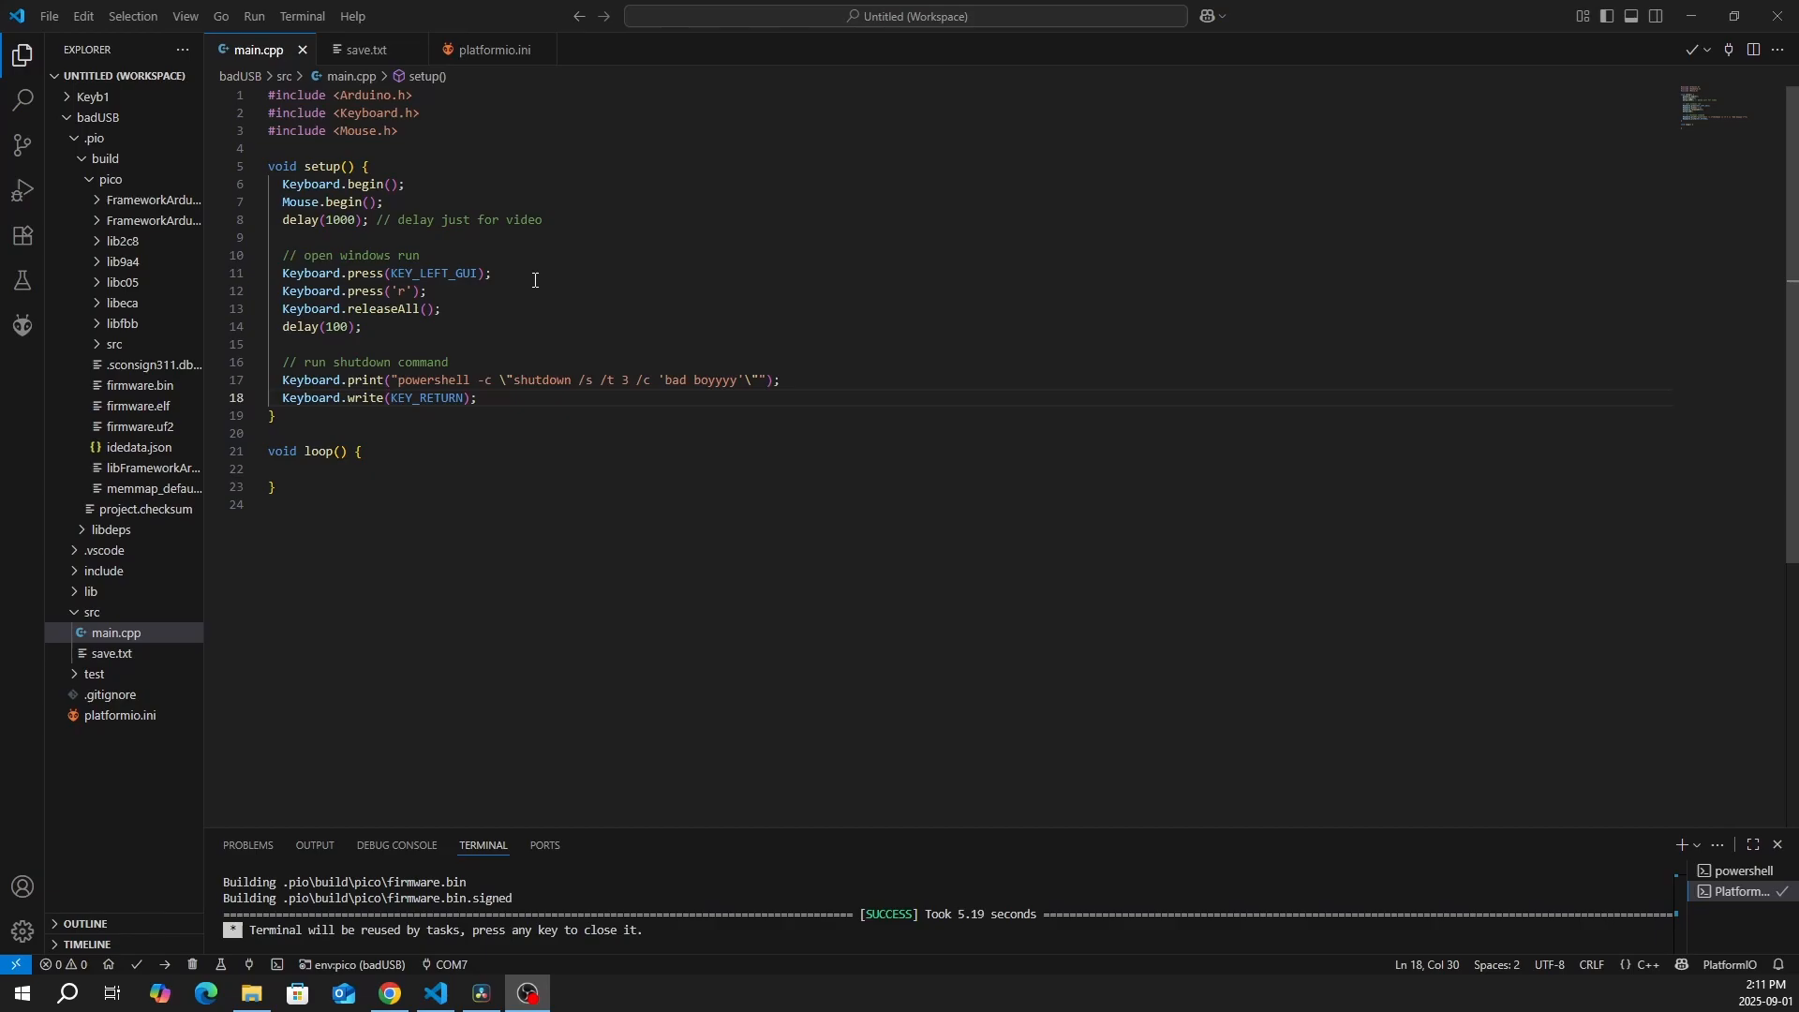
mouse_move(485, 337)
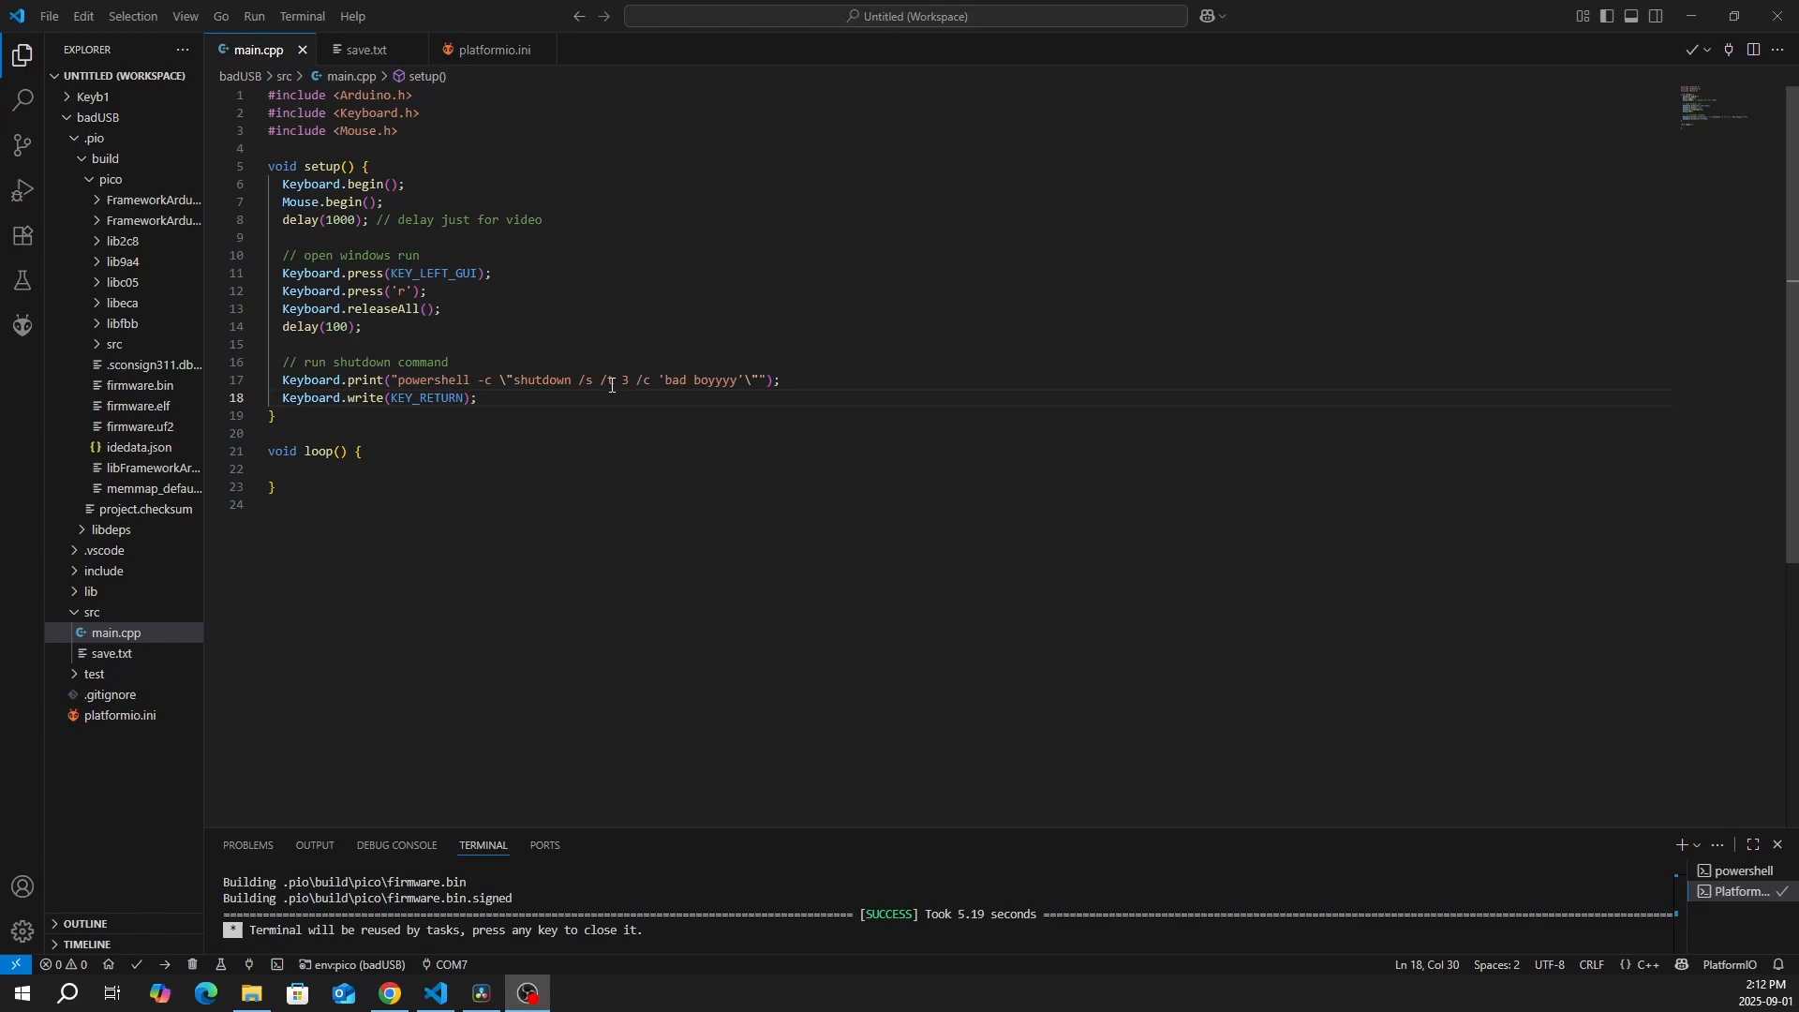
mouse_move(610, 379)
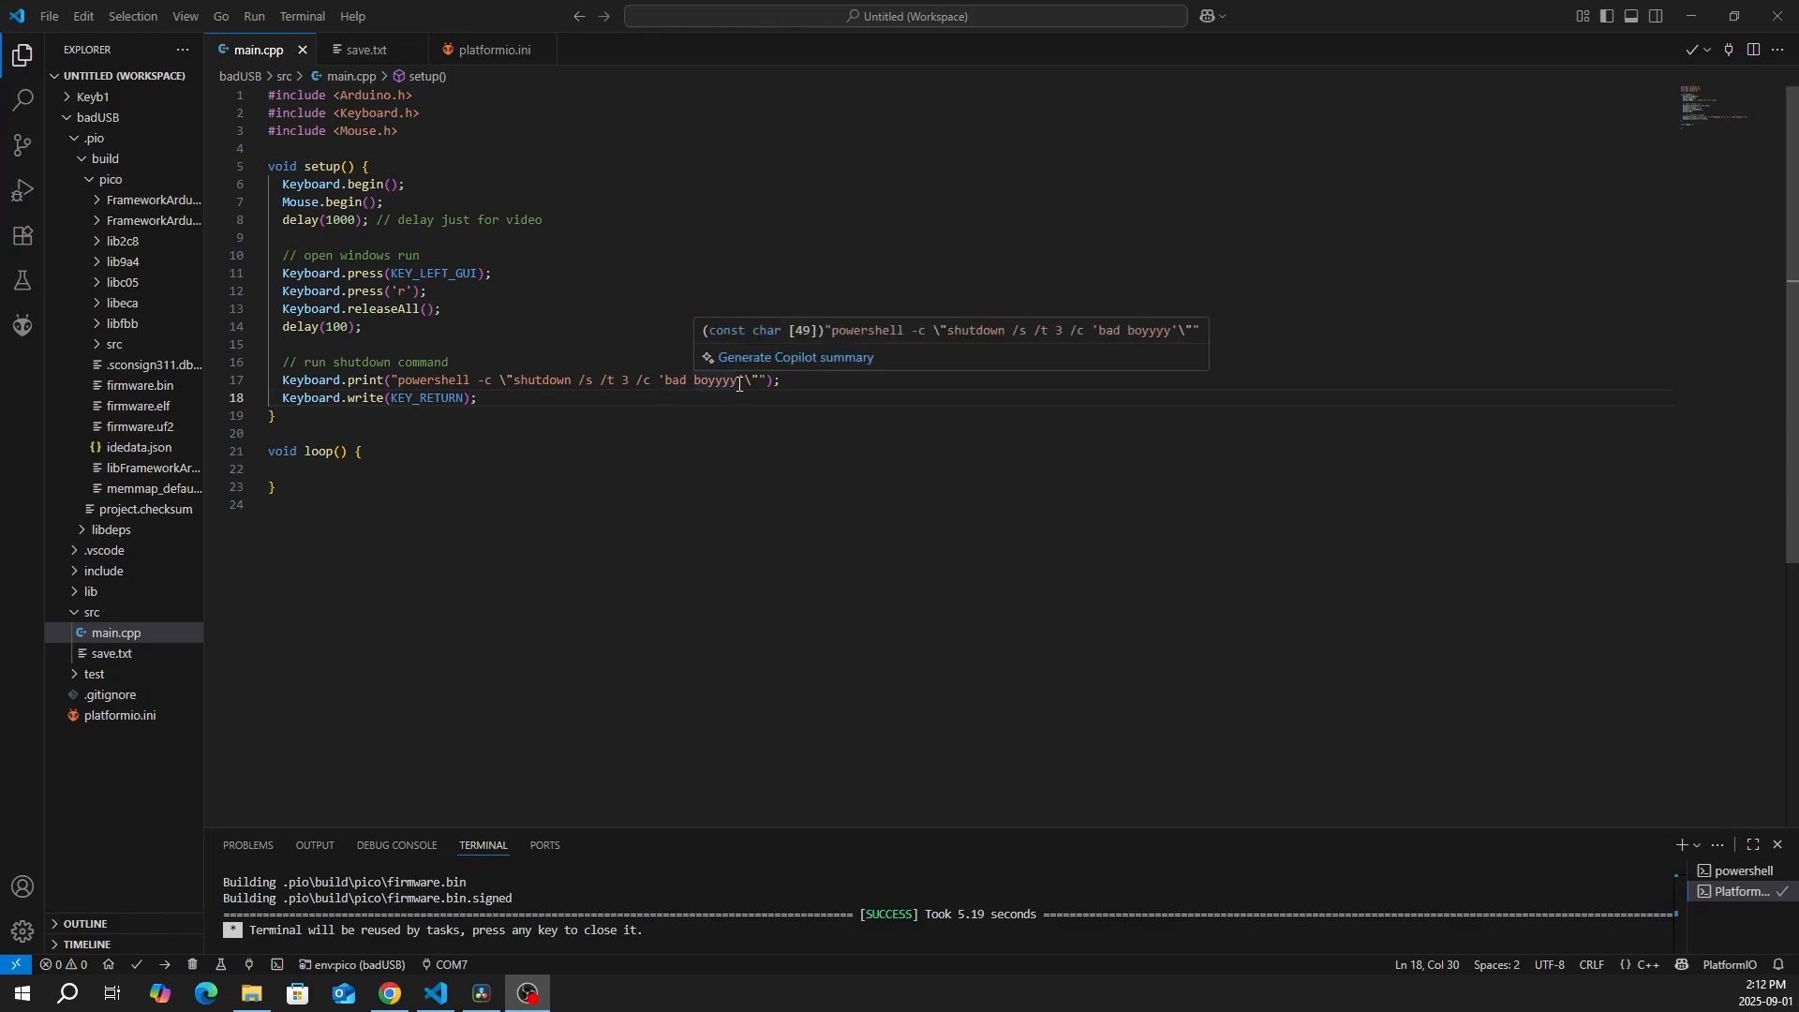
mouse_move(731, 392)
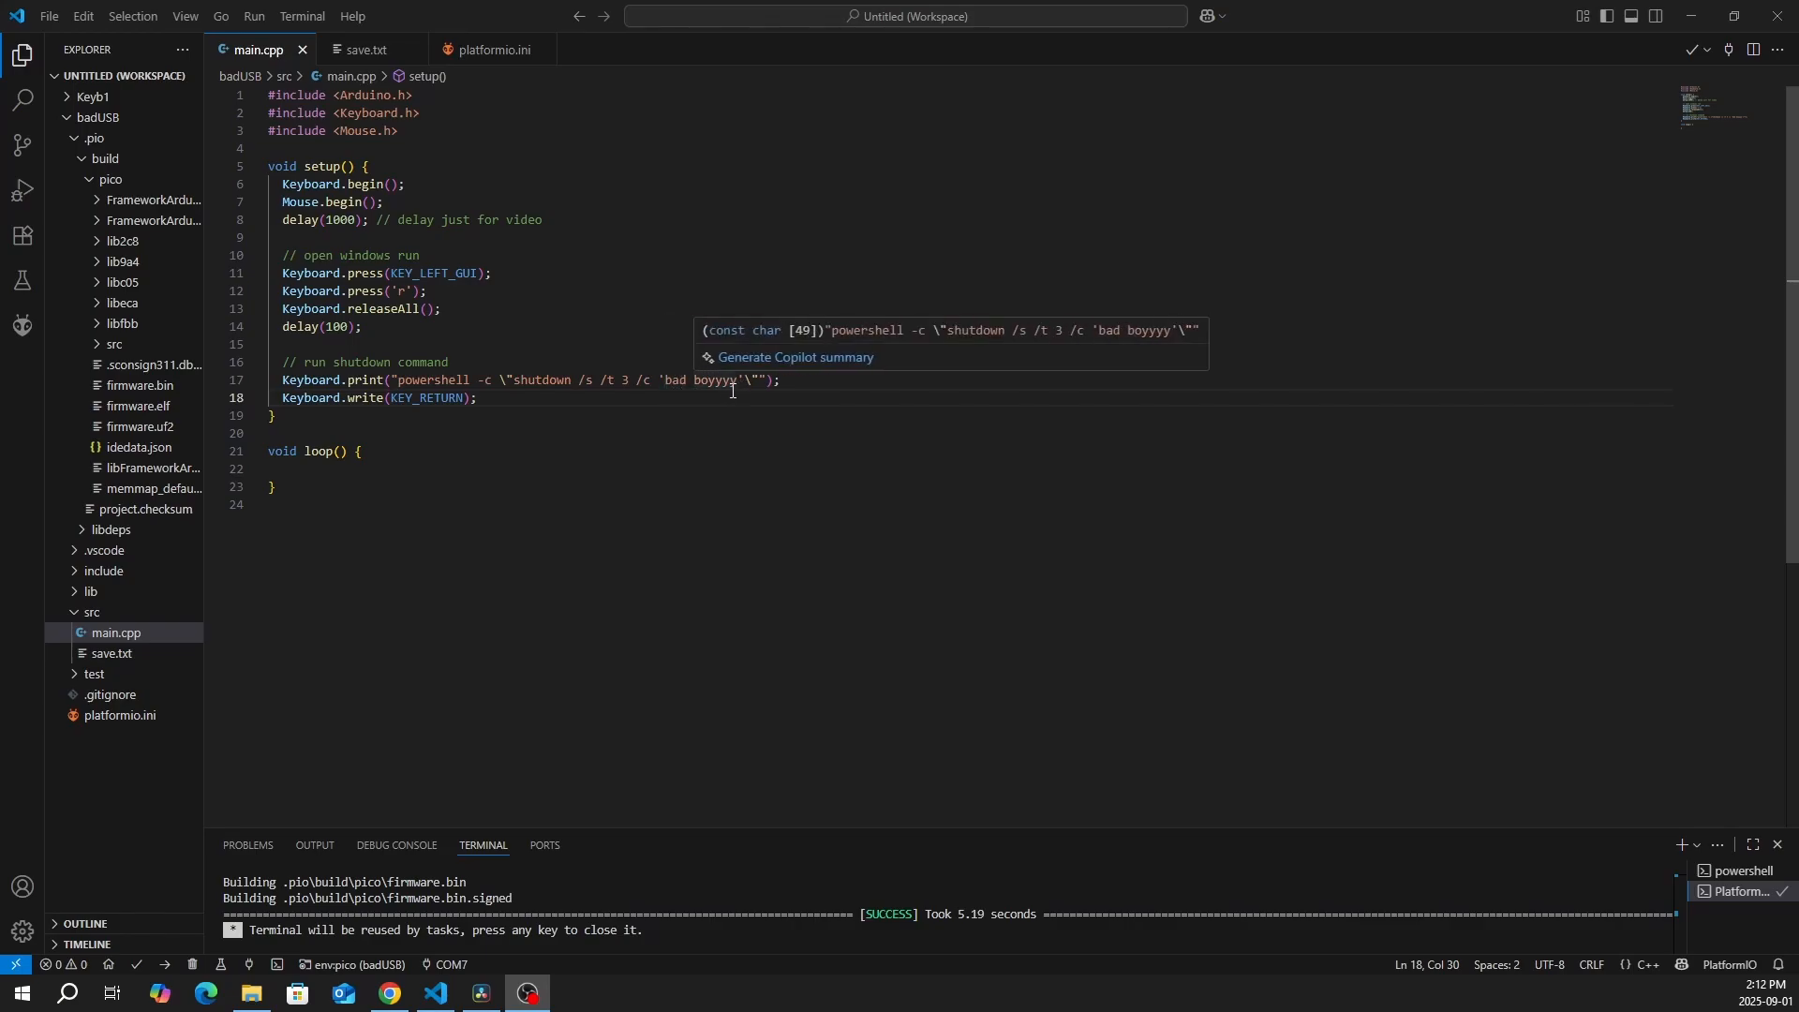